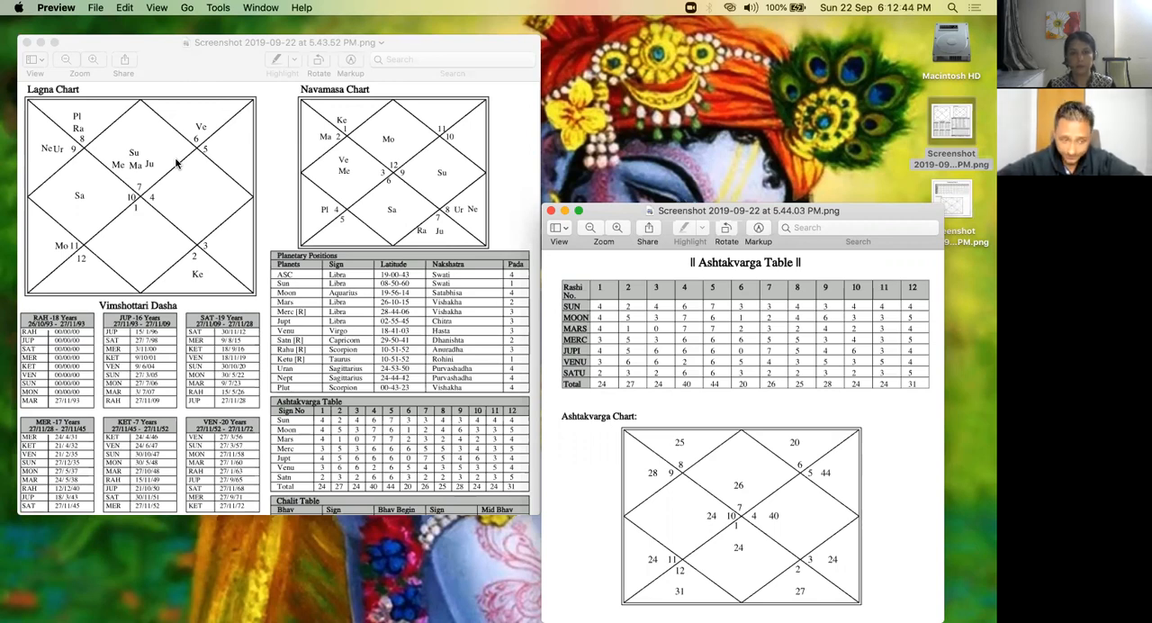
mouse_move(130, 135)
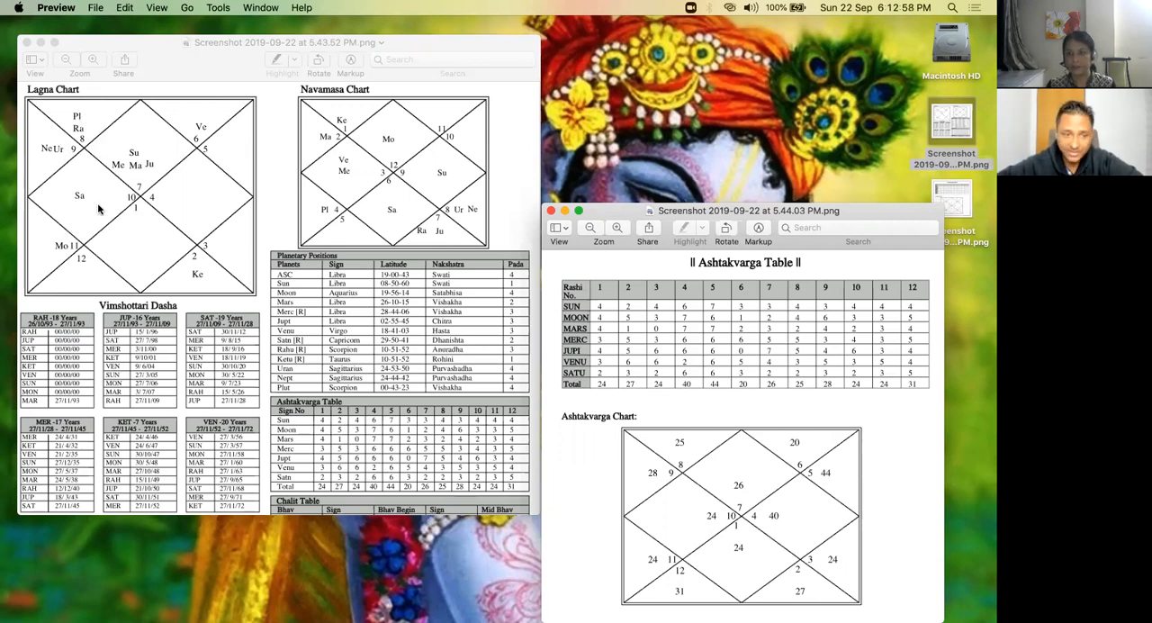
mouse_move(112, 133)
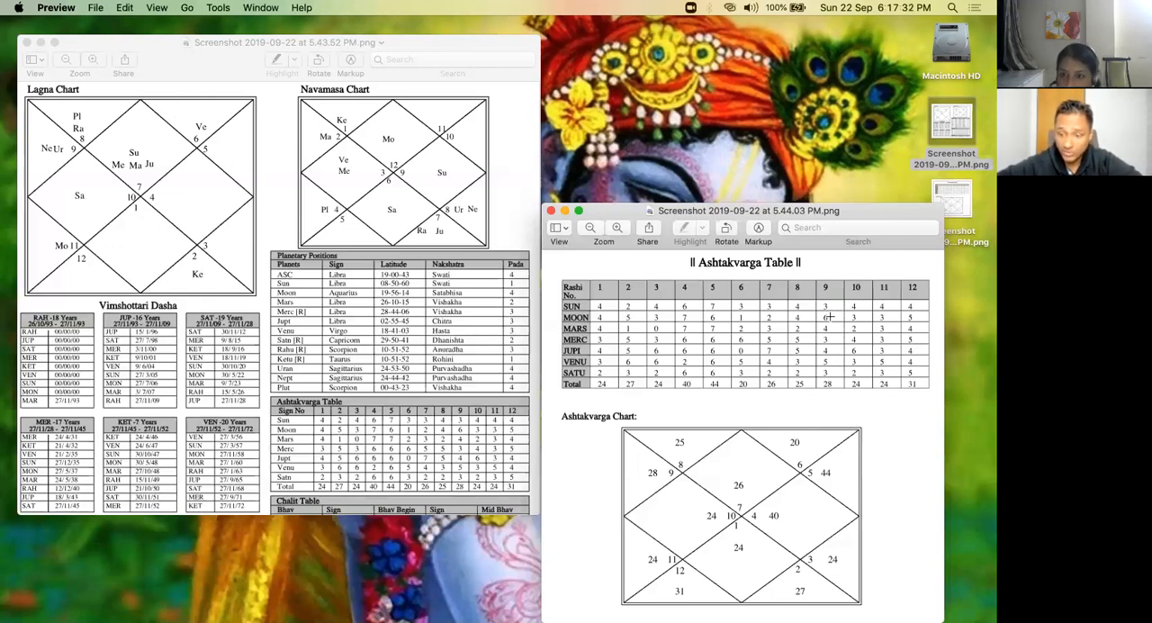
mouse_move(281, 183)
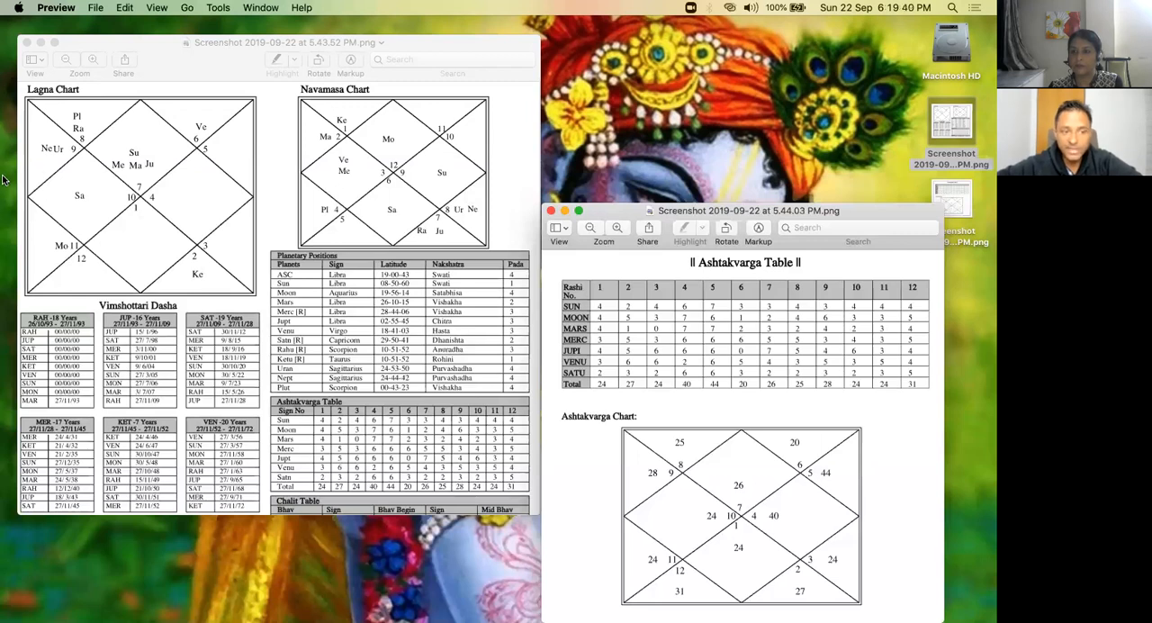
mouse_move(86, 153)
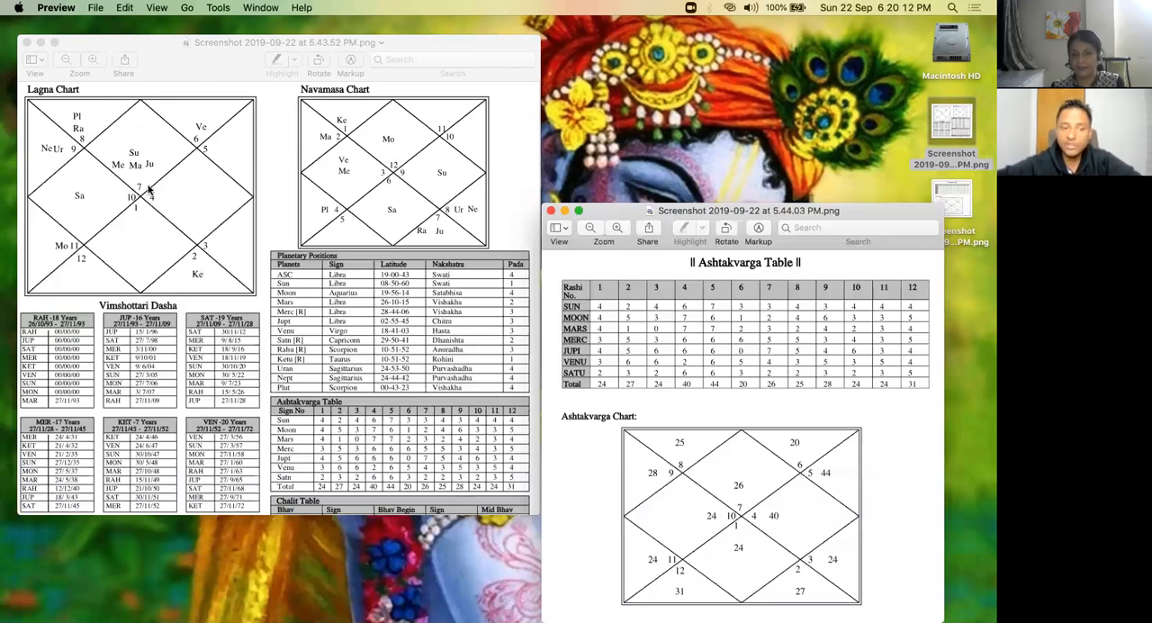
mouse_move(211, 216)
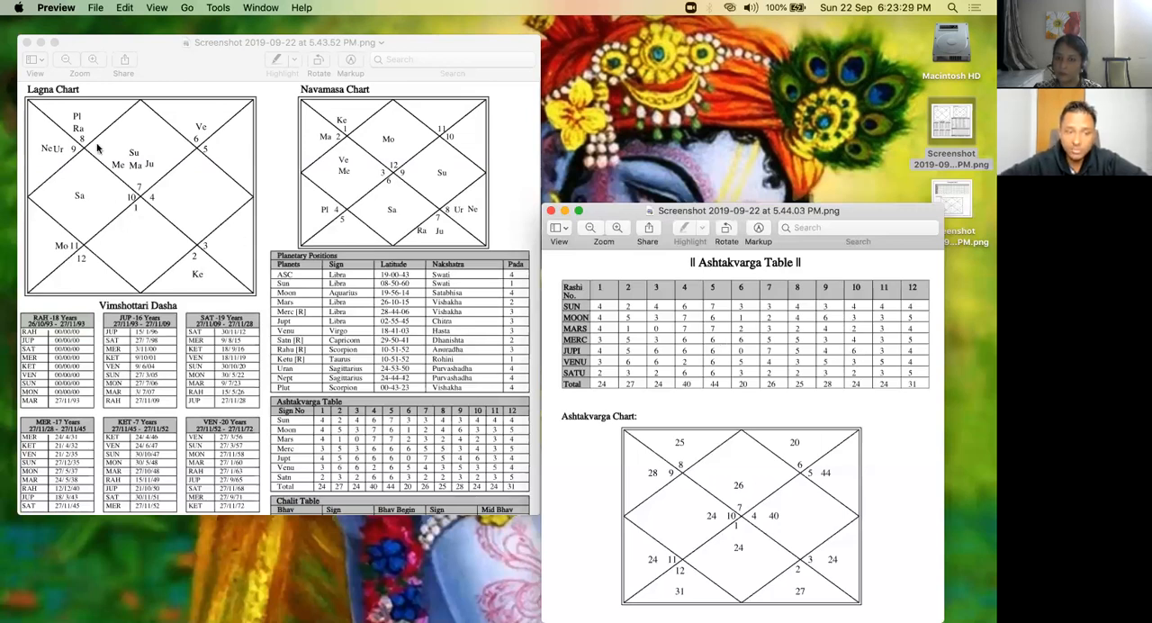
mouse_move(106, 187)
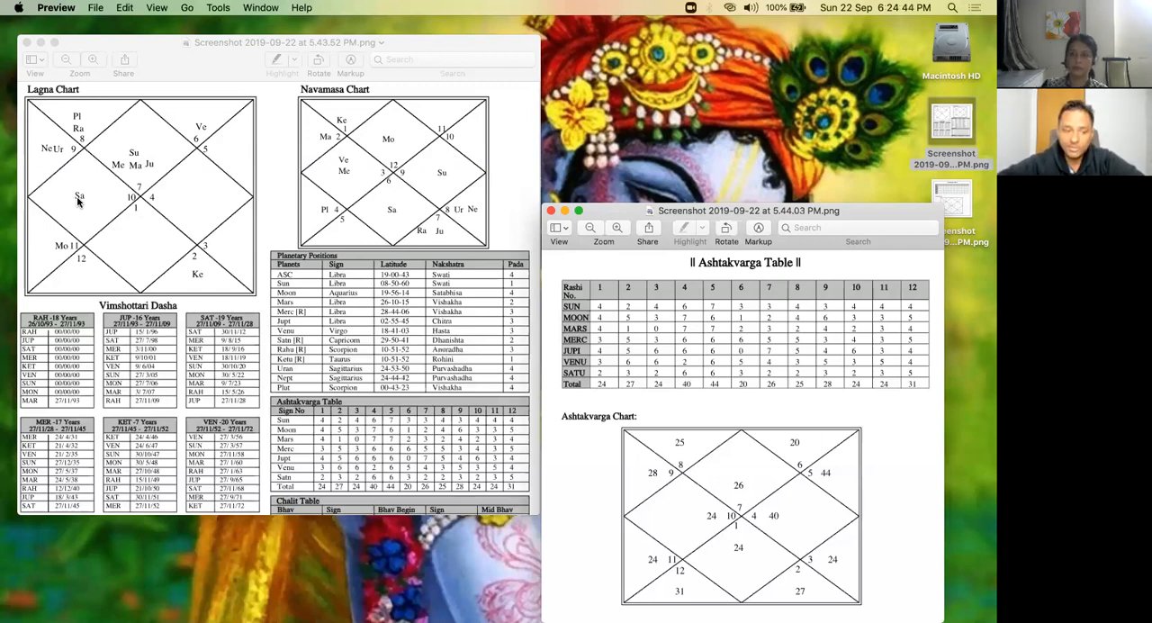
mouse_move(68, 205)
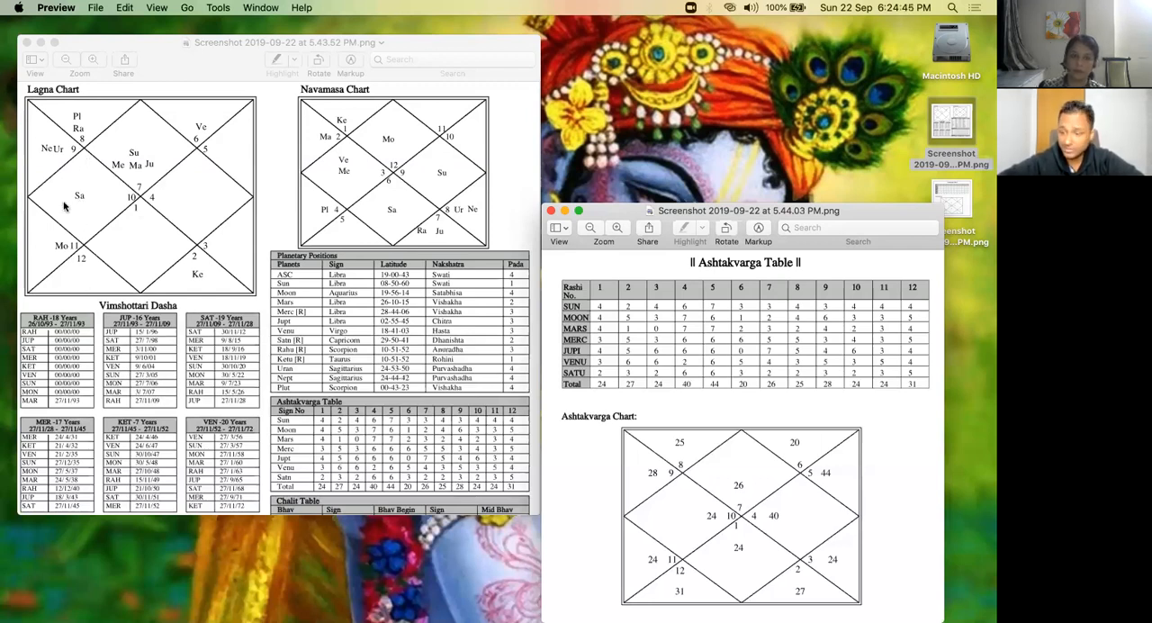
mouse_move(90, 196)
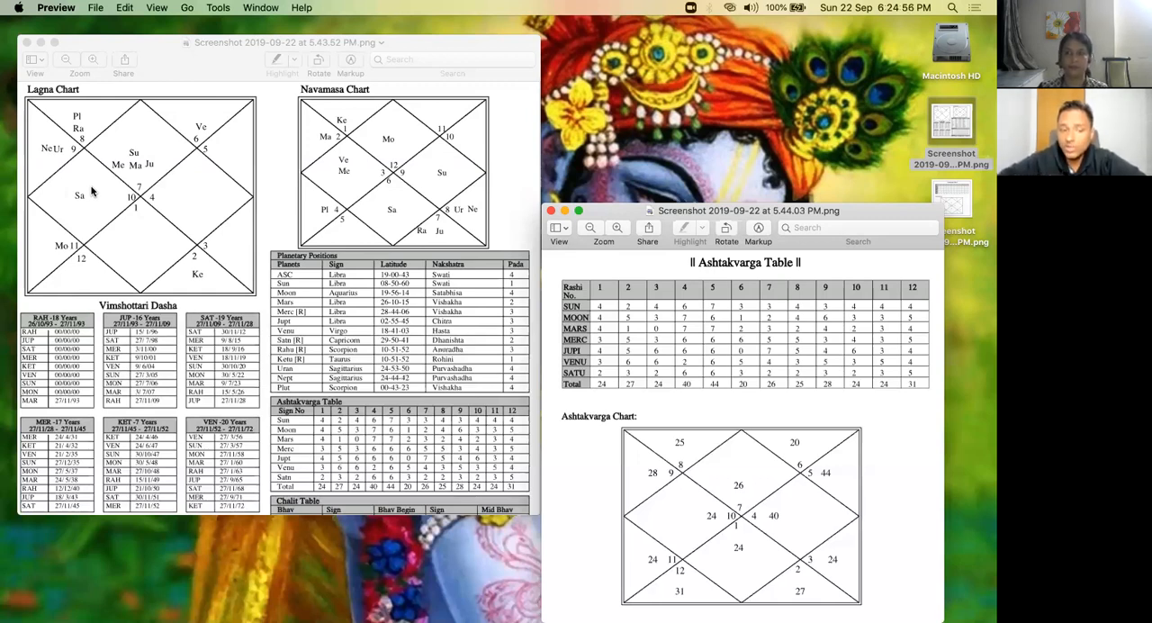
mouse_move(205, 241)
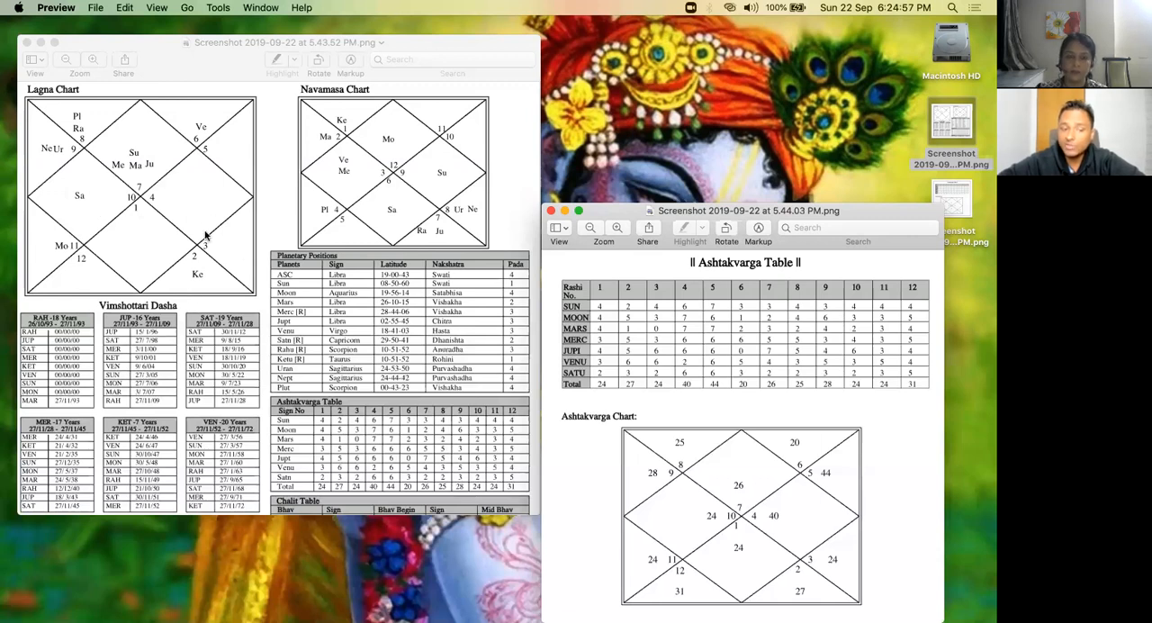